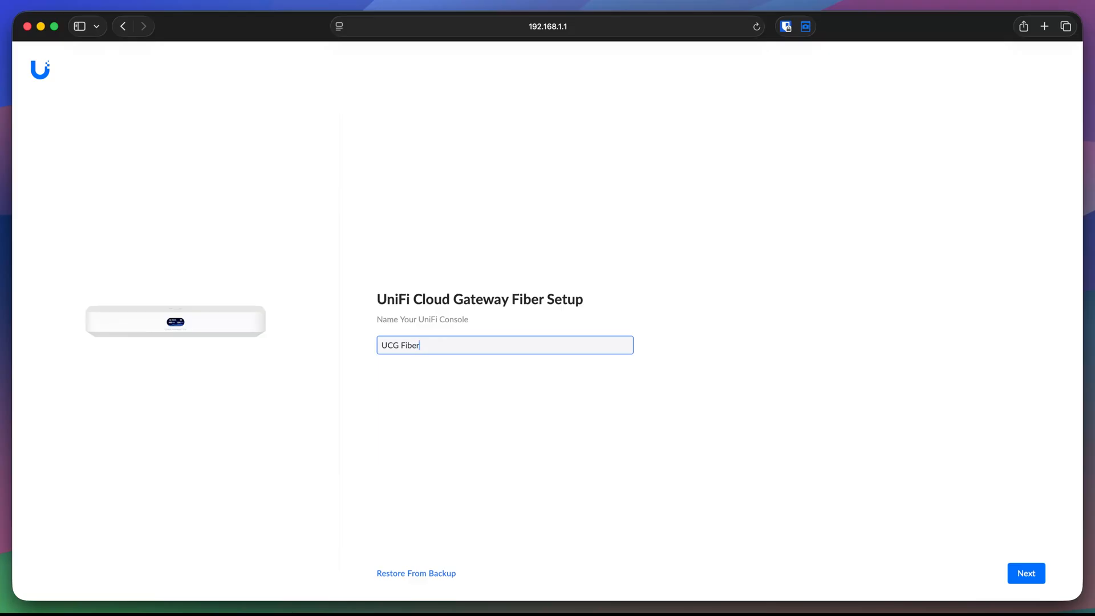
pyautogui.moveTo(546, 280)
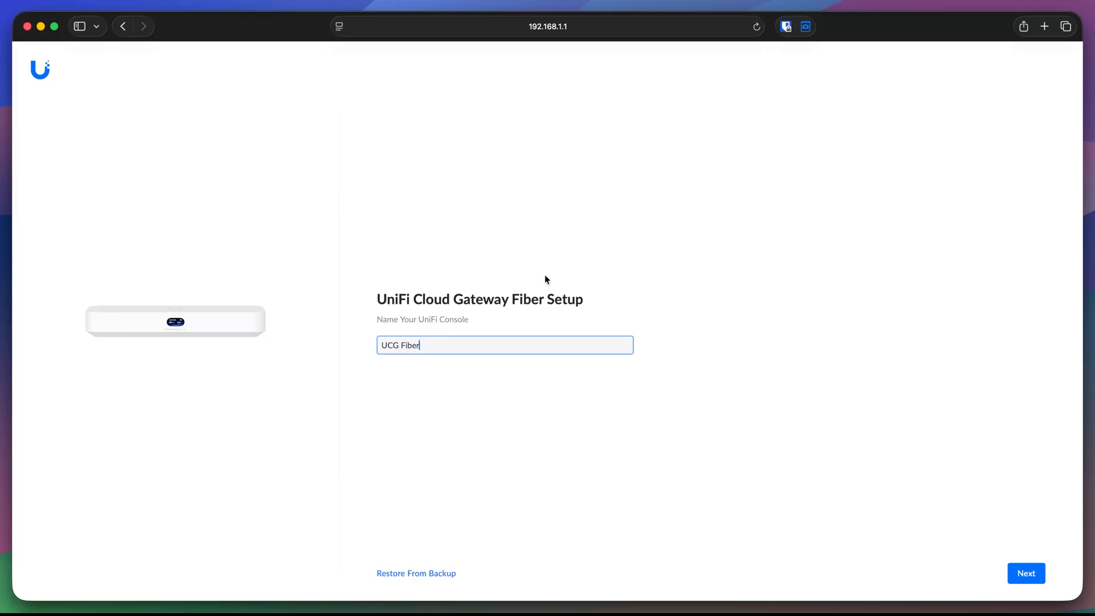
# Step: Keep the console name 'UCG Fiber', continue, and interact with the Create a UI Account form
pyautogui.click(1026, 573)
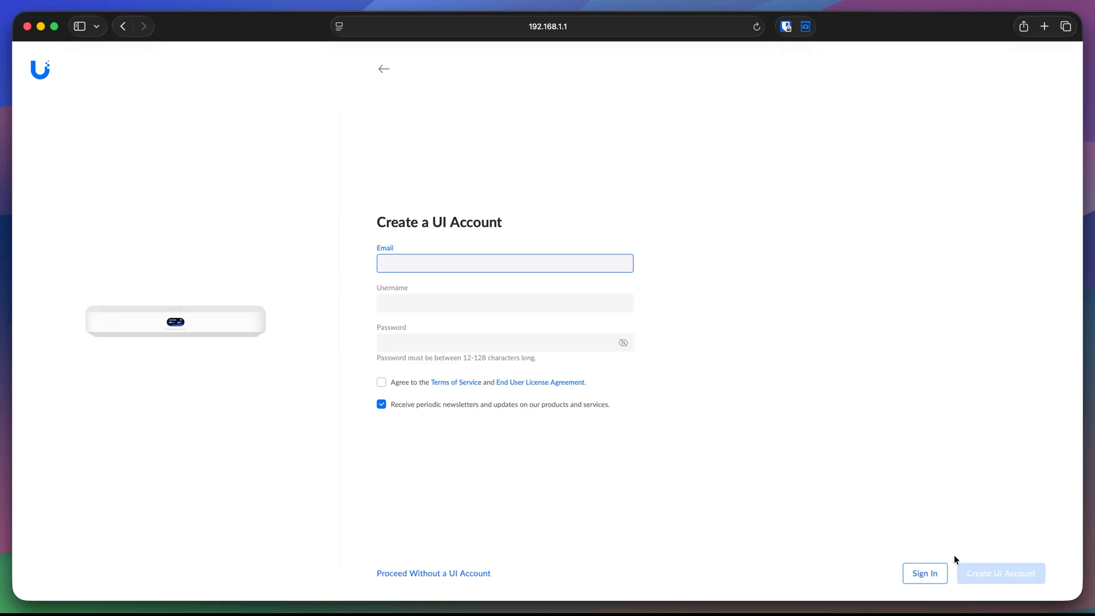
pyautogui.click(504, 264)
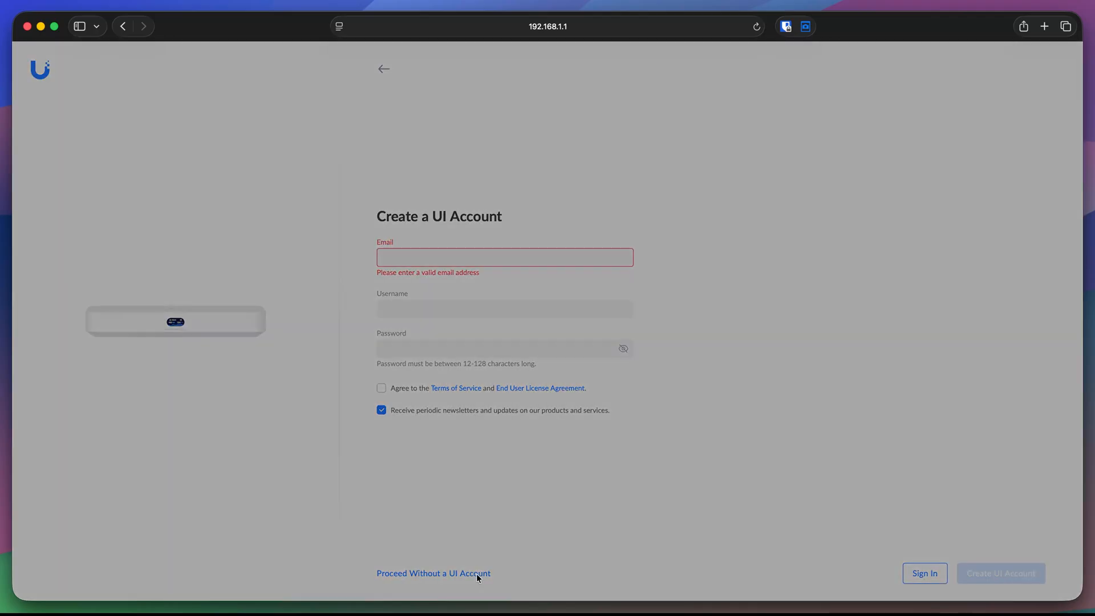
pyautogui.click(433, 572)
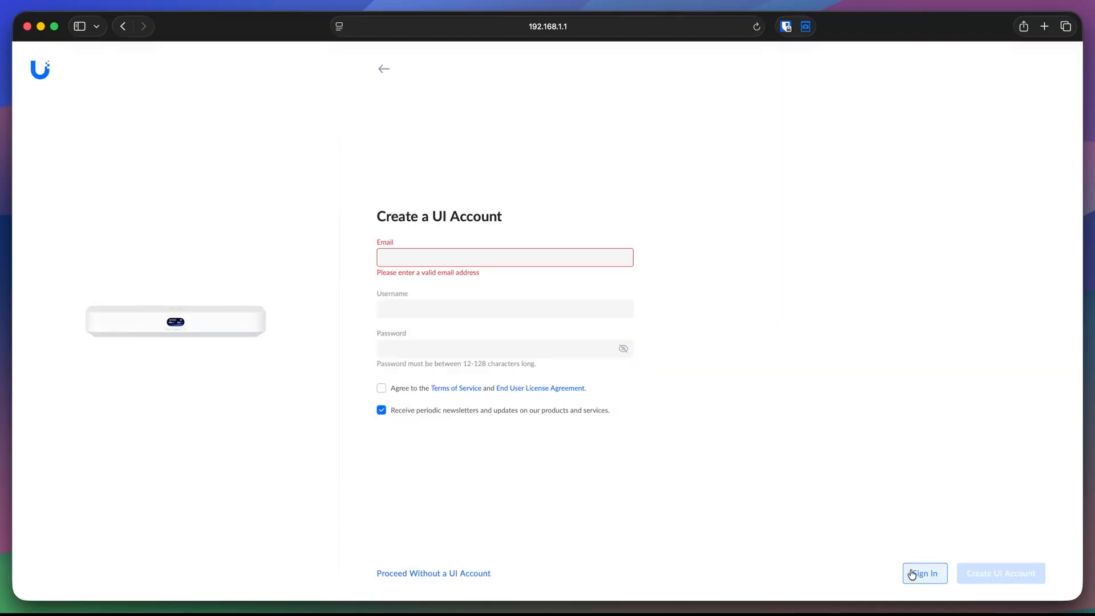
# Step: Sign in with an existing UI account and continue without restoring a backup to the speed test
pyautogui.click(923, 572)
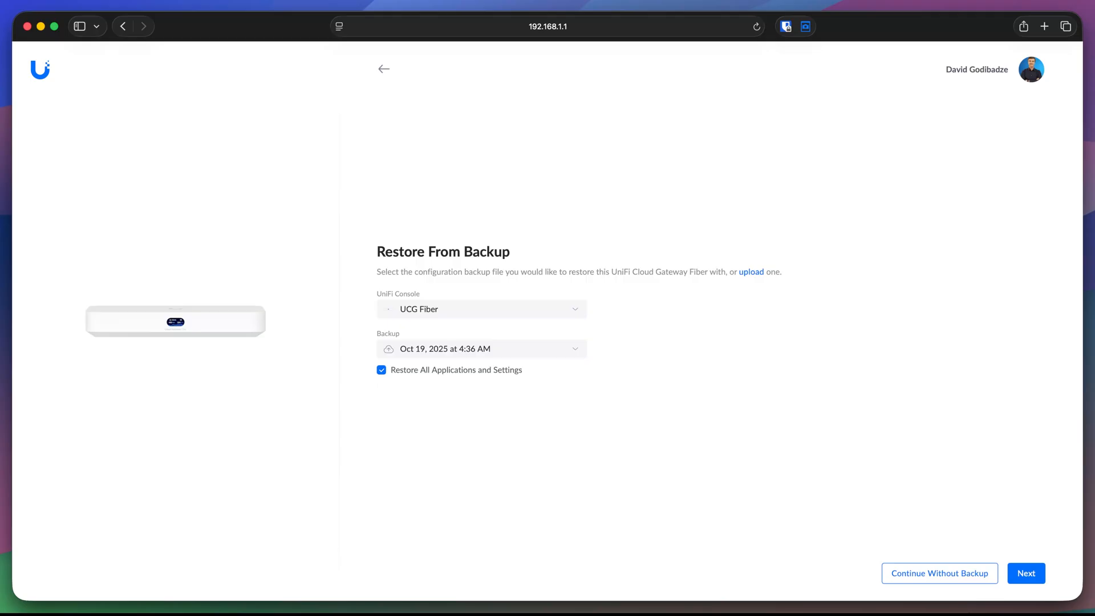
pyautogui.moveTo(960, 566)
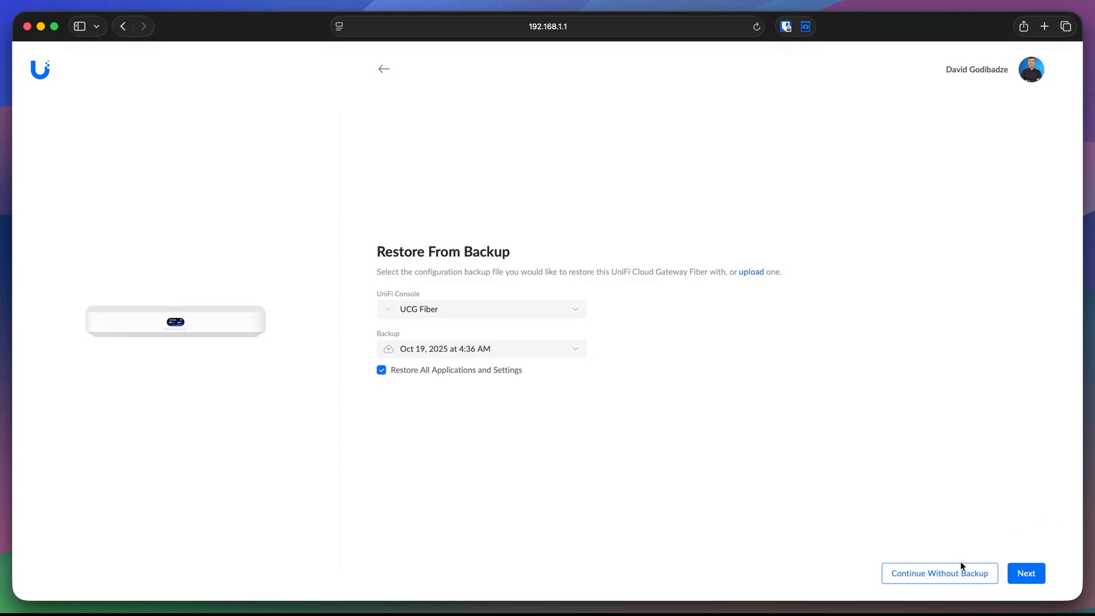
pyautogui.click(1025, 572)
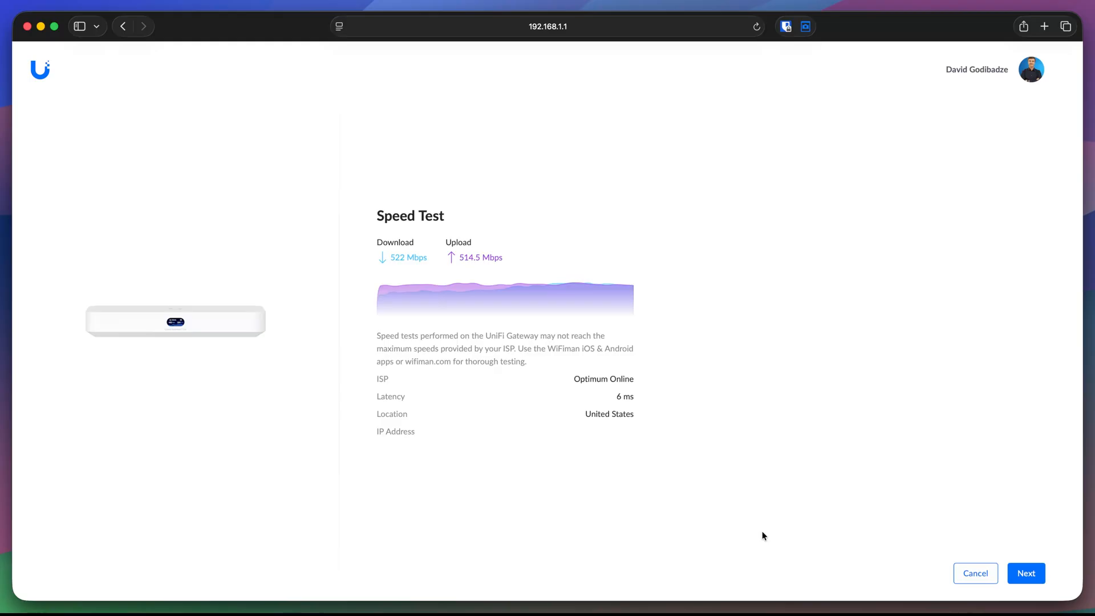
pyautogui.click(1025, 573)
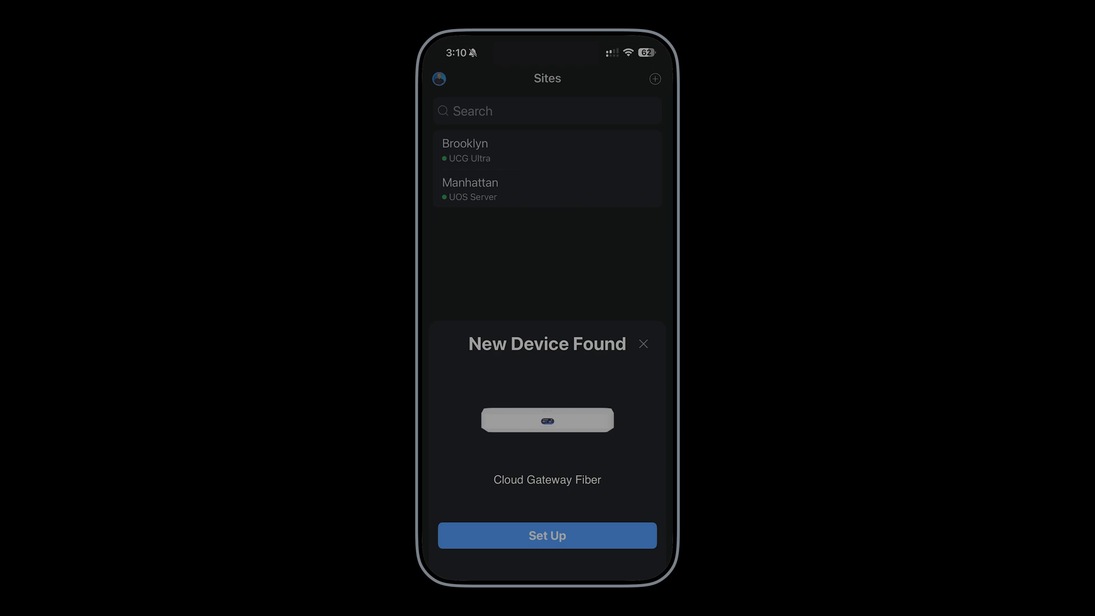
# Step: Set up the found Cloud Gateway Fiber and continue past its speed test results
pyautogui.click(546, 536)
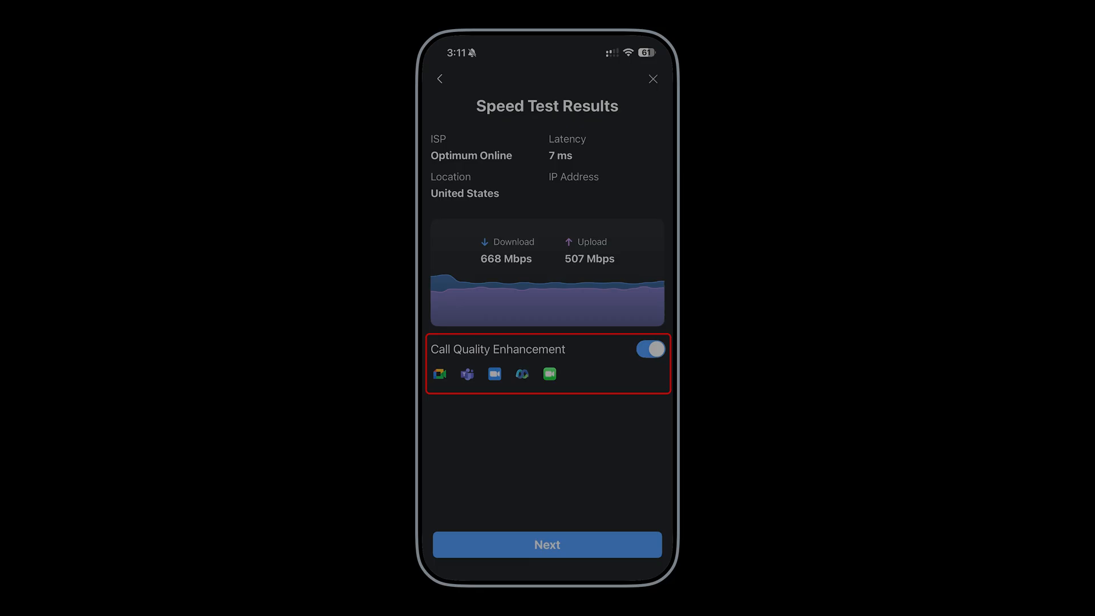
pyautogui.click(546, 545)
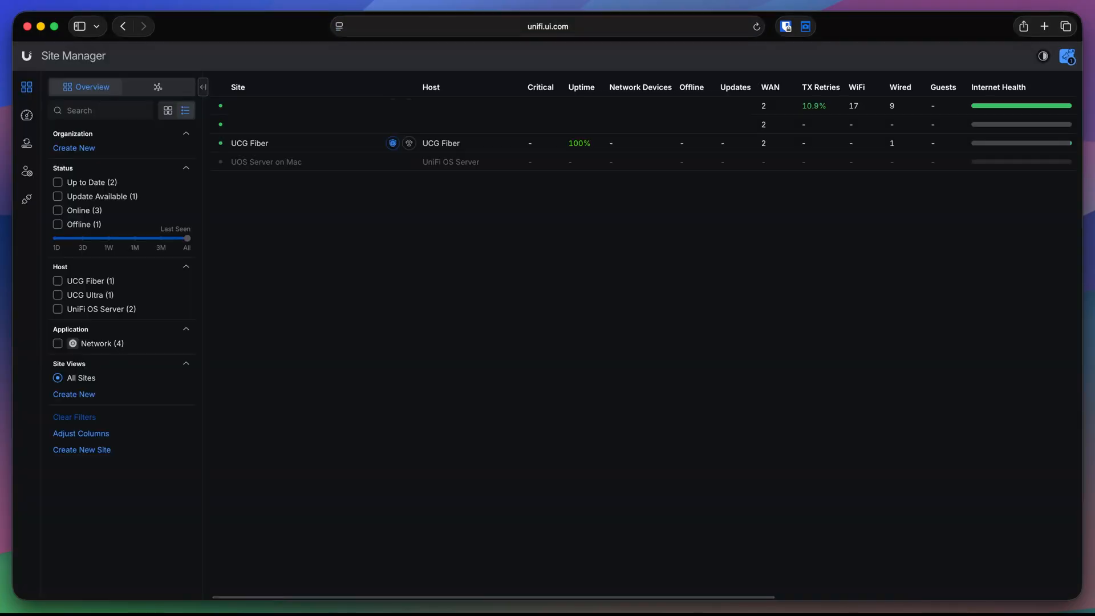
pyautogui.moveTo(363, 319)
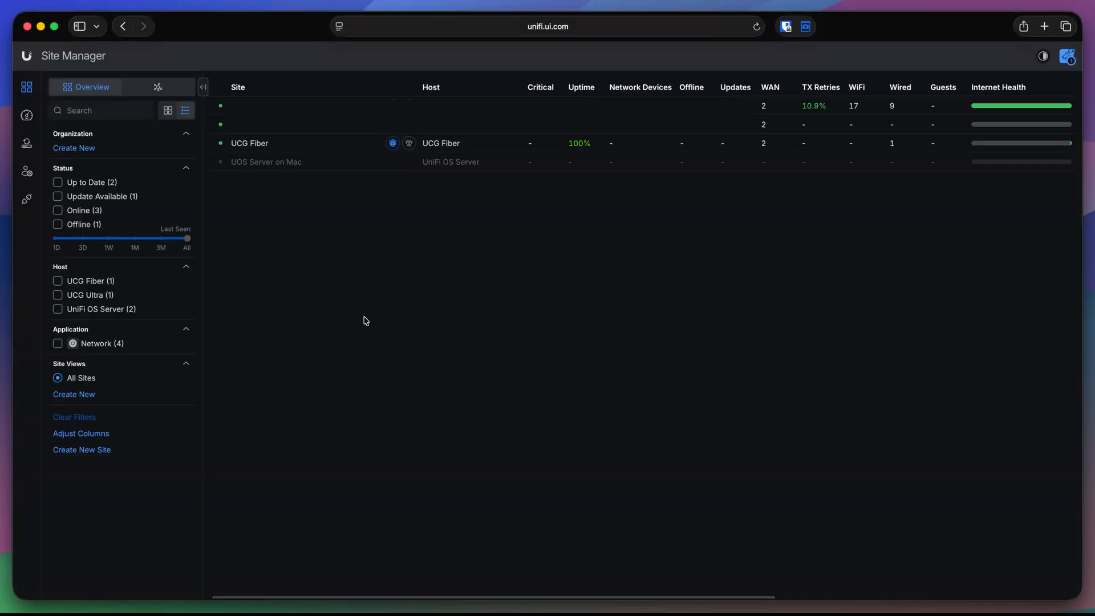
pyautogui.moveTo(266, 160)
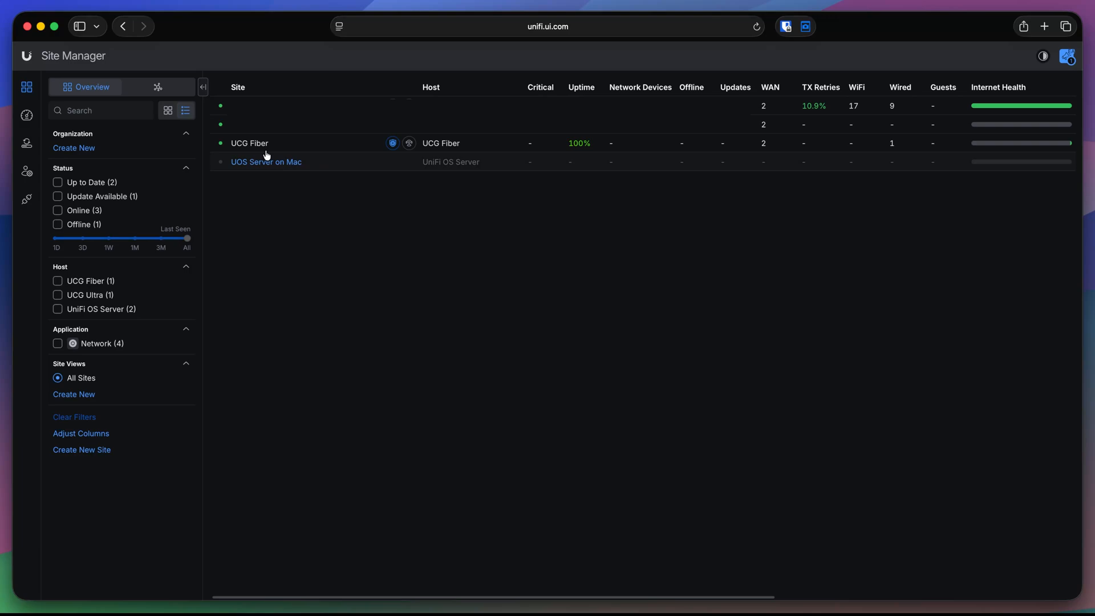
# Step: Open the UCG Fiber site from the Site Manager list to its Network device list
pyautogui.click(250, 144)
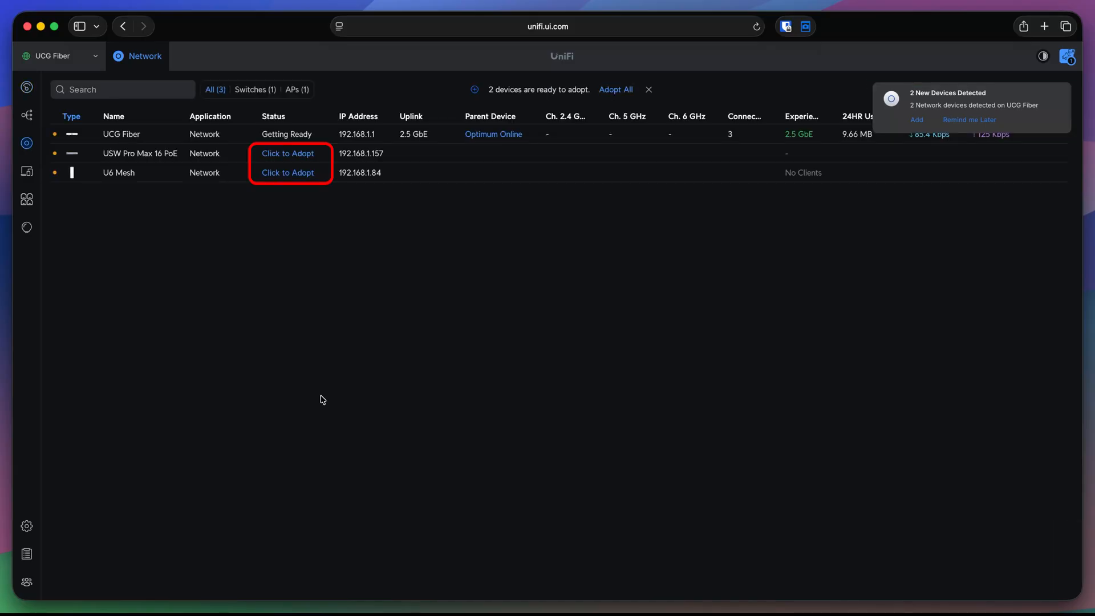
# Step: Adopt the USW Pro Max 16 PoE switch and the U6 Mesh access point
pyautogui.click(287, 153)
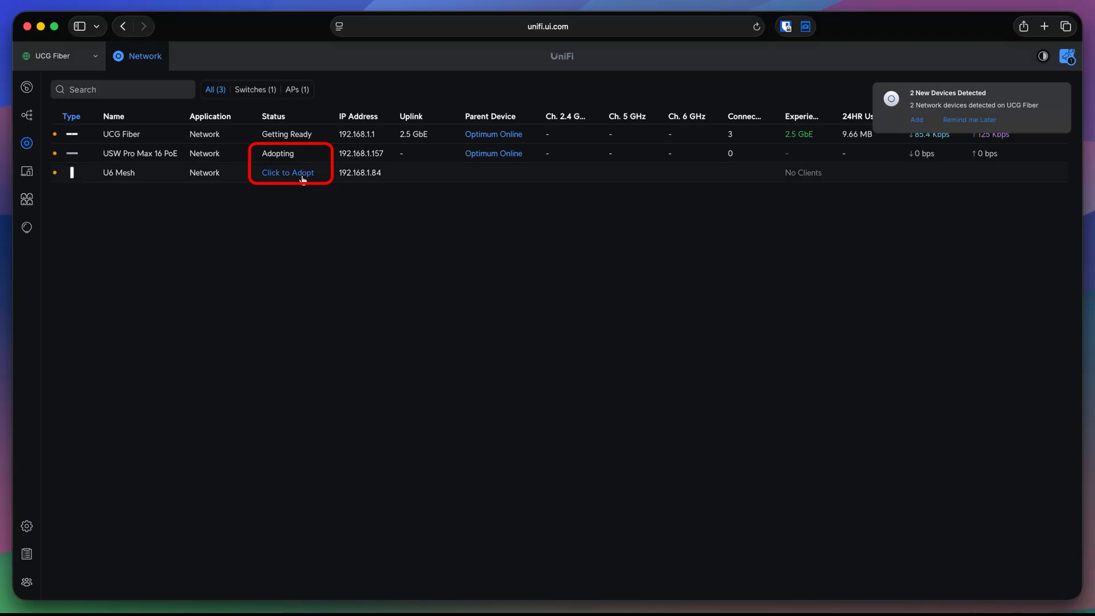
pyautogui.click(287, 172)
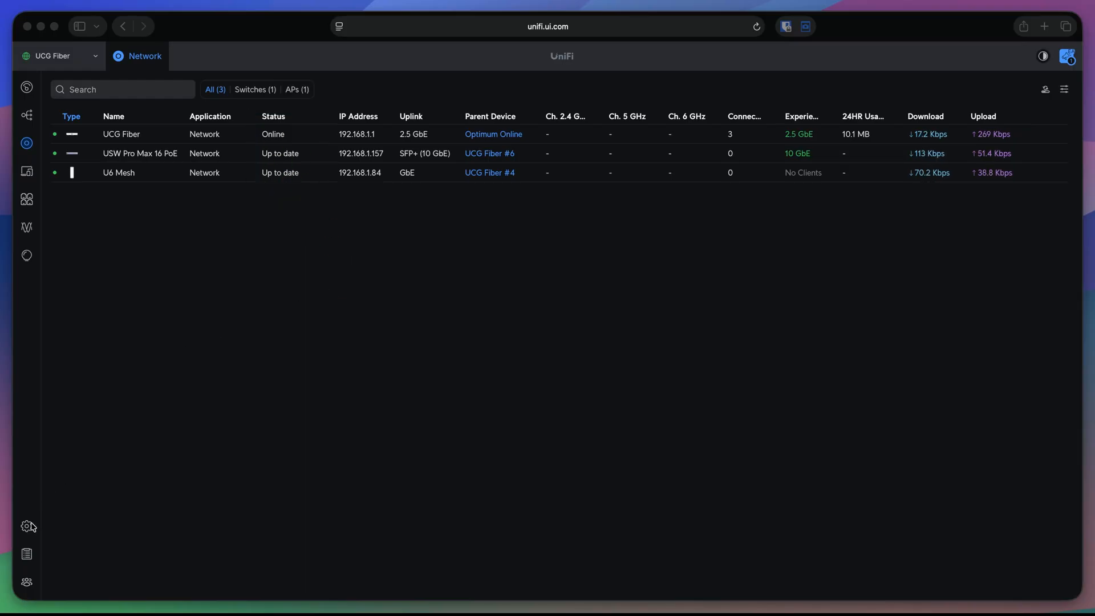
# Step: Open the console settings to reach the Control Plane updates page
pyautogui.click(27, 525)
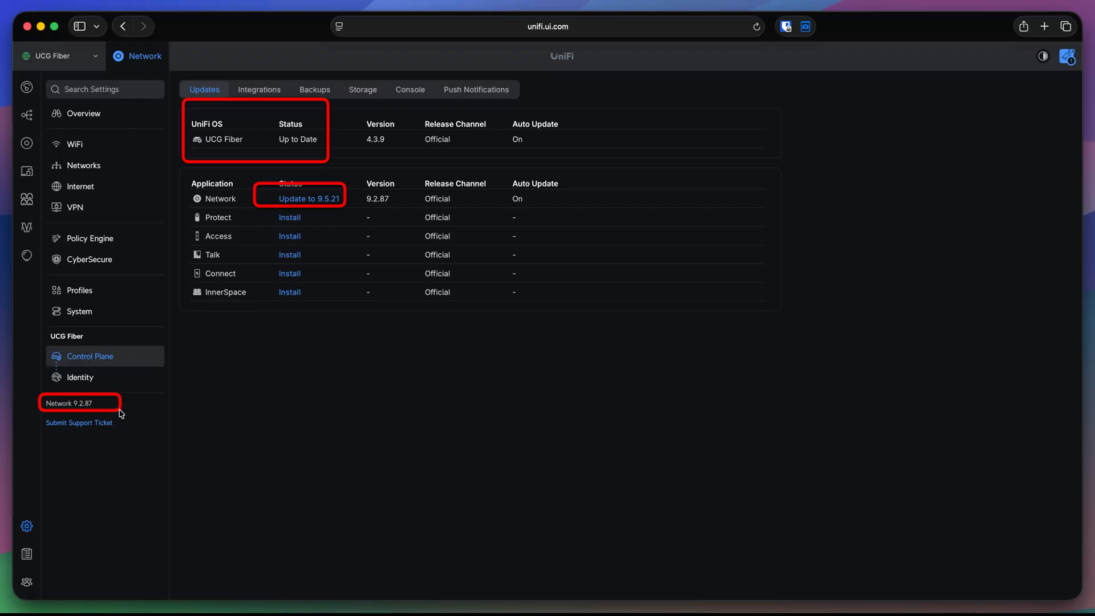
pyautogui.moveTo(335, 217)
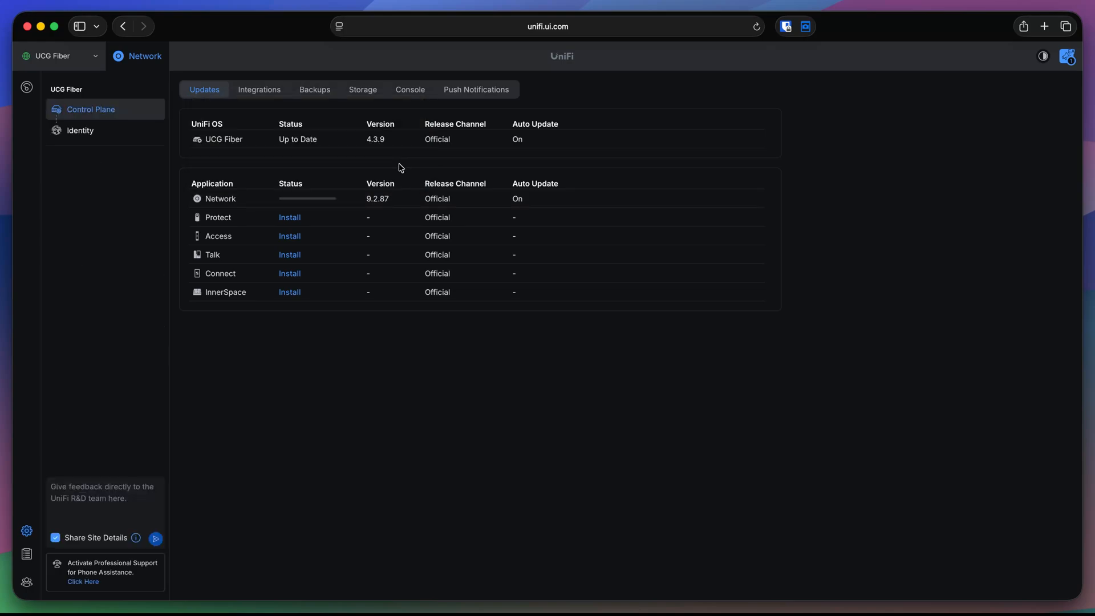
pyautogui.moveTo(398, 194)
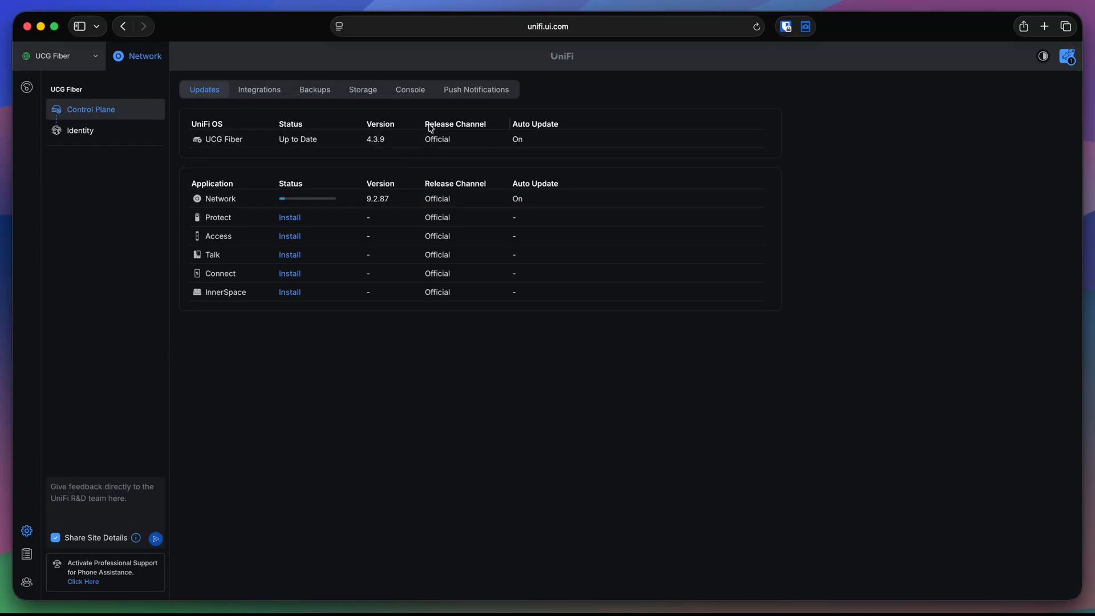
# Step: View the UniFi OS update panel with its release channel options while Network updates
pyautogui.click(223, 140)
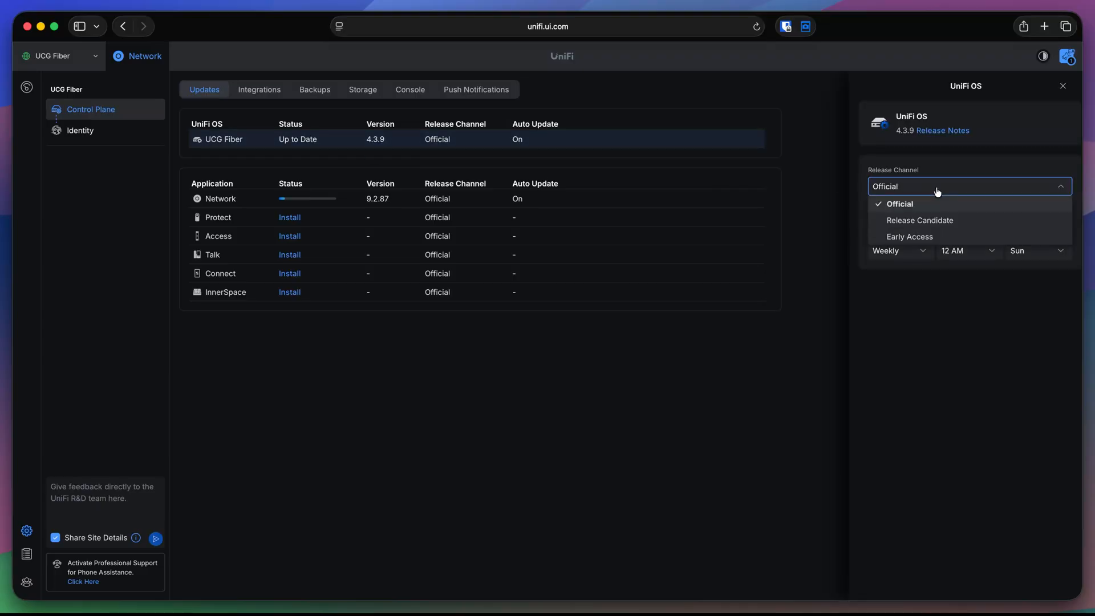
pyautogui.moveTo(942, 238)
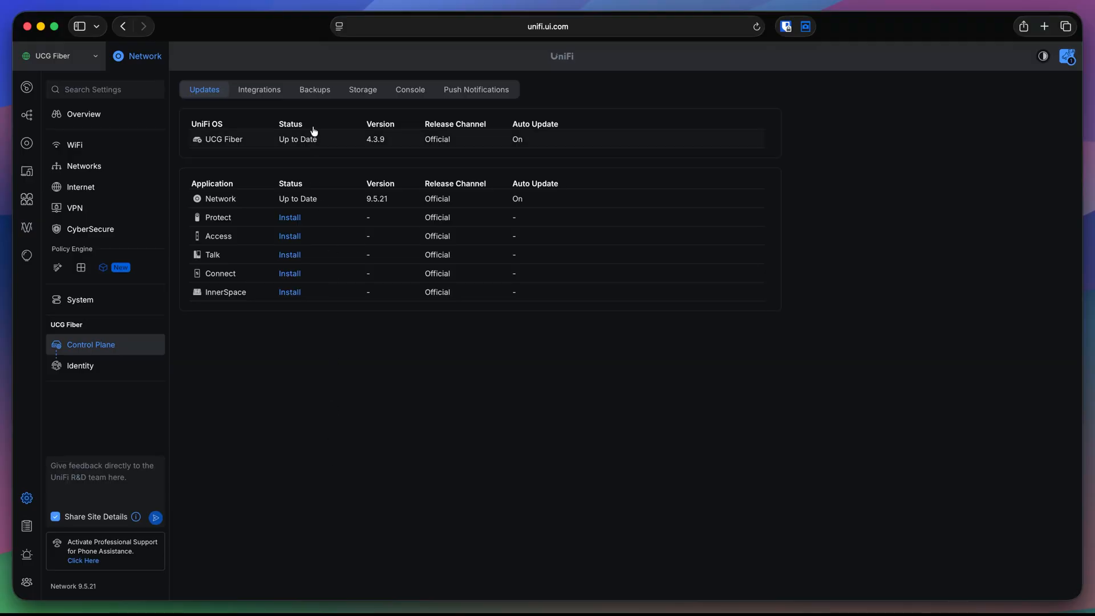
# Step: In Backups, uncheck Auto (Weekly) to disable automatic system backups
pyautogui.click(314, 89)
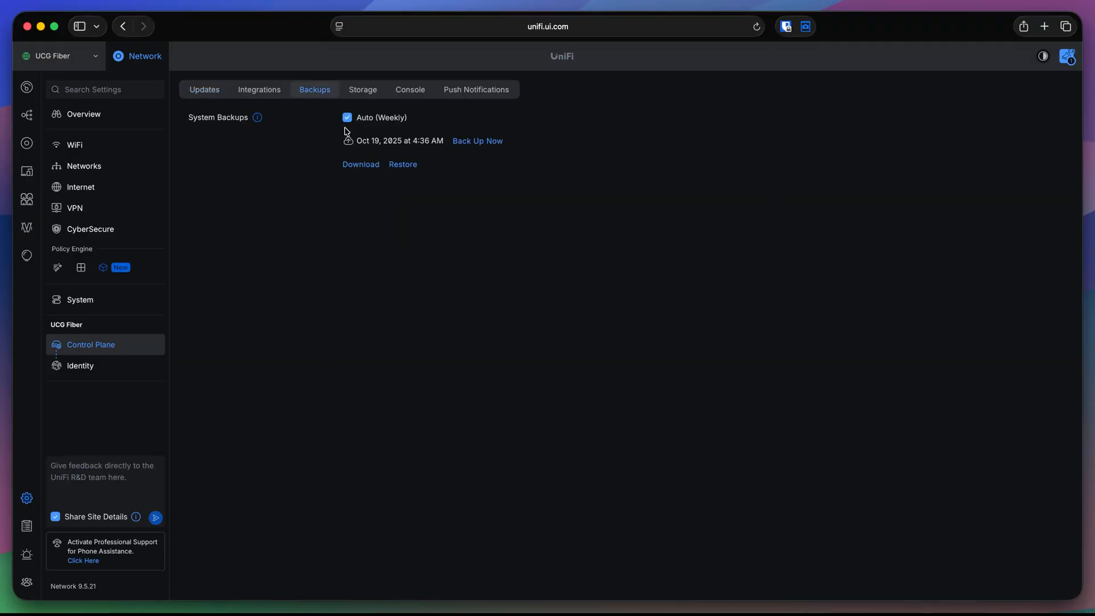
pyautogui.click(347, 118)
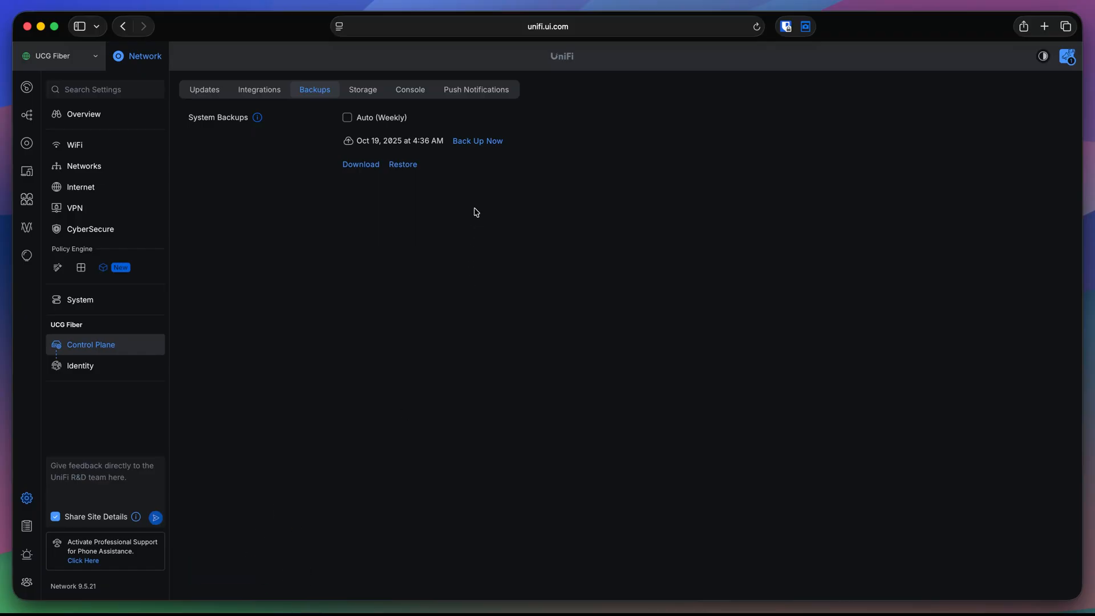